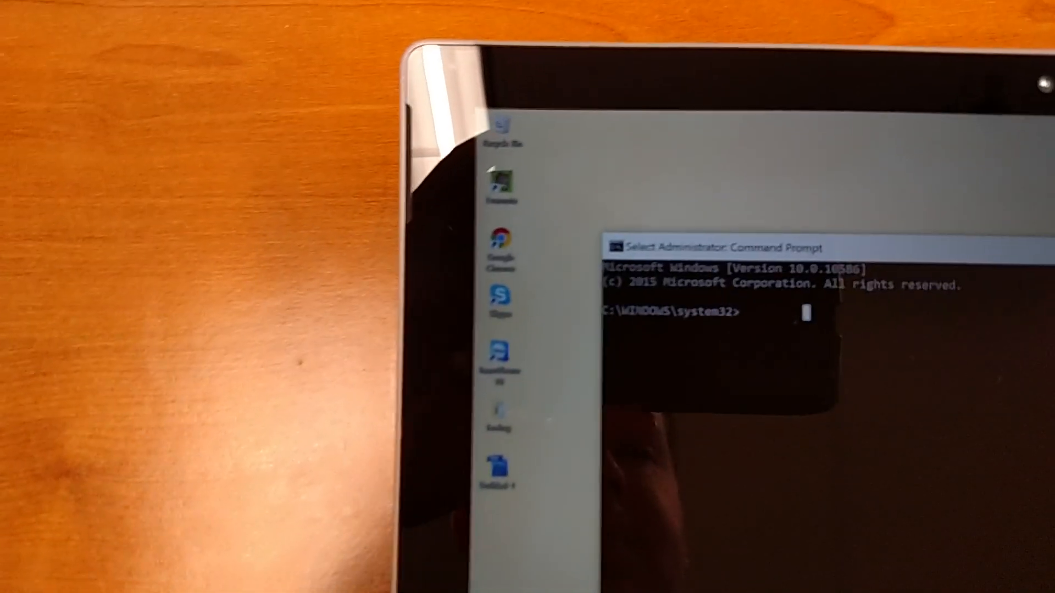
Enter powercfg /batteryreport in the administrator Command Prompt to generate the battery report
type("powercfg")
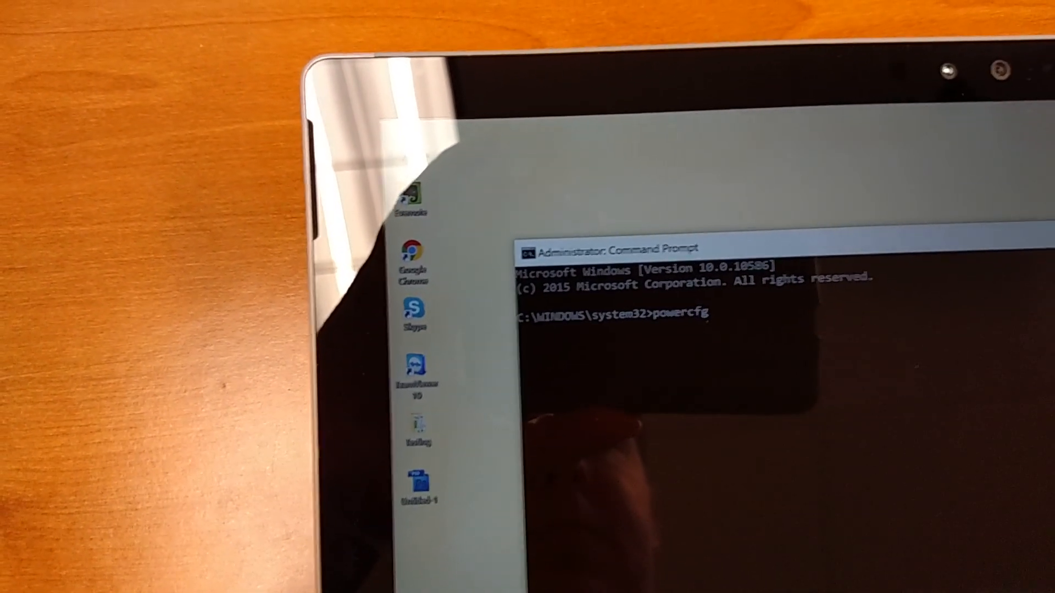
type("/")
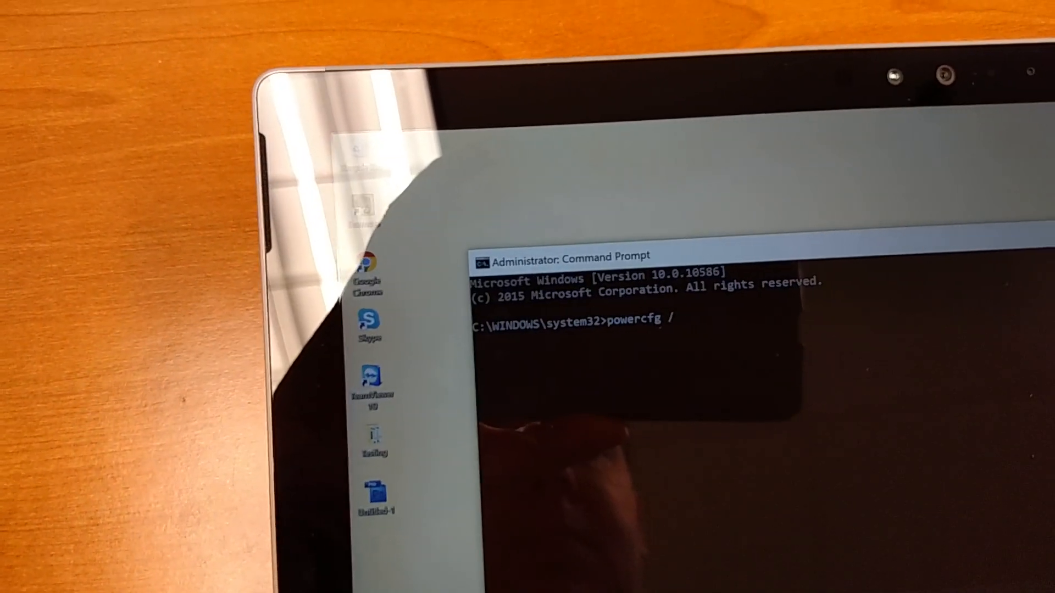
type("batterre")
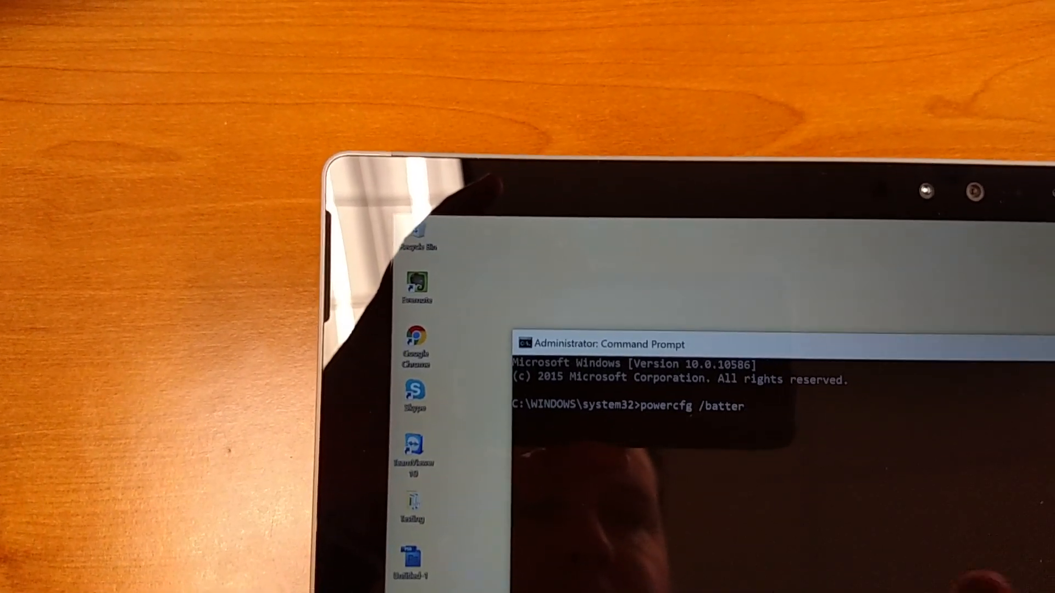
type("yrepo")
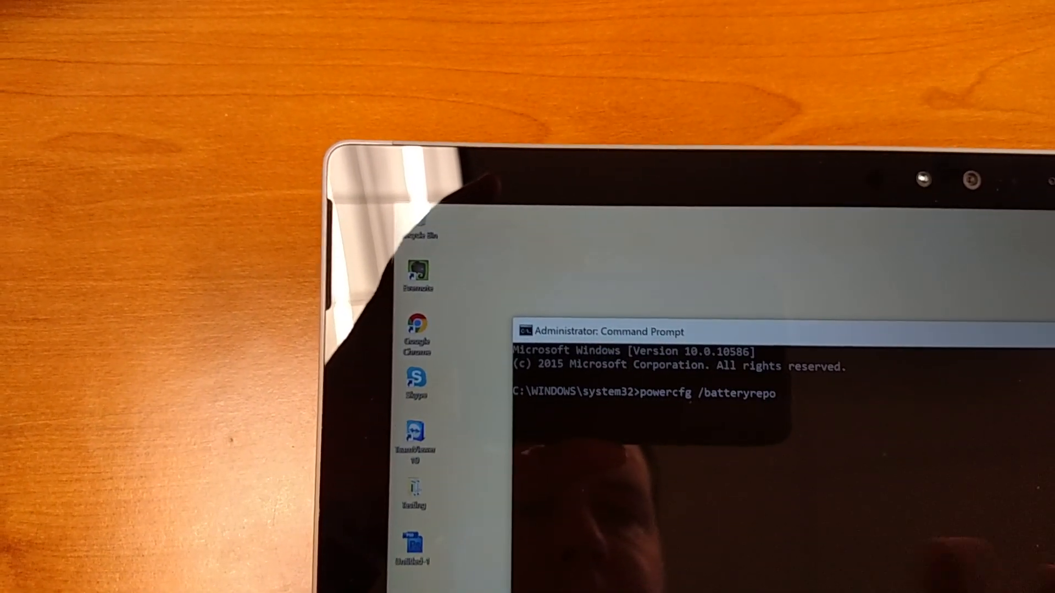
type("rt")
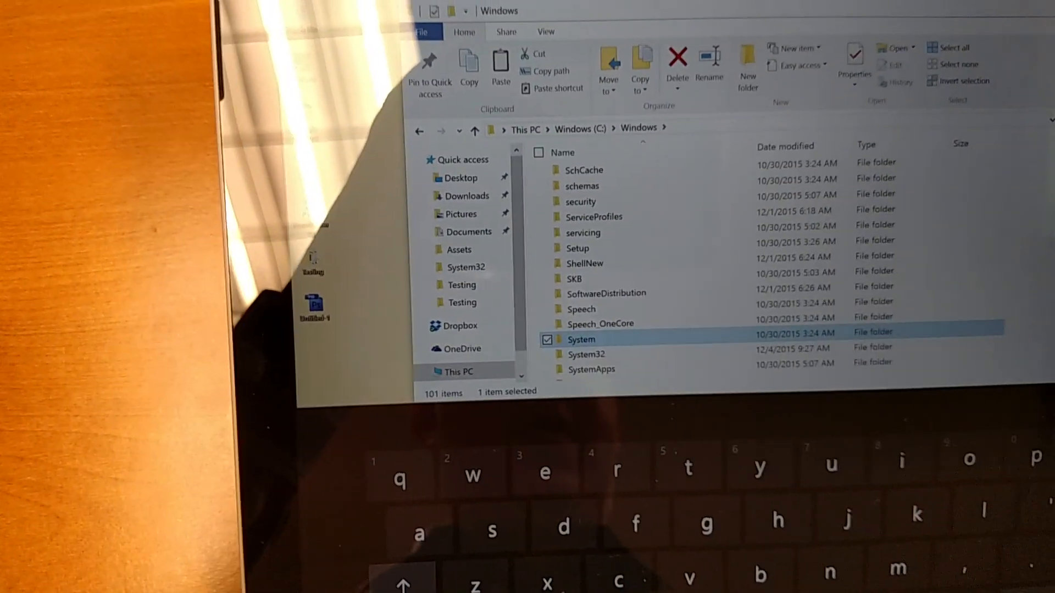
Open C:\Windows\System32 and launch the generated battery-report file
left_click(605, 351)
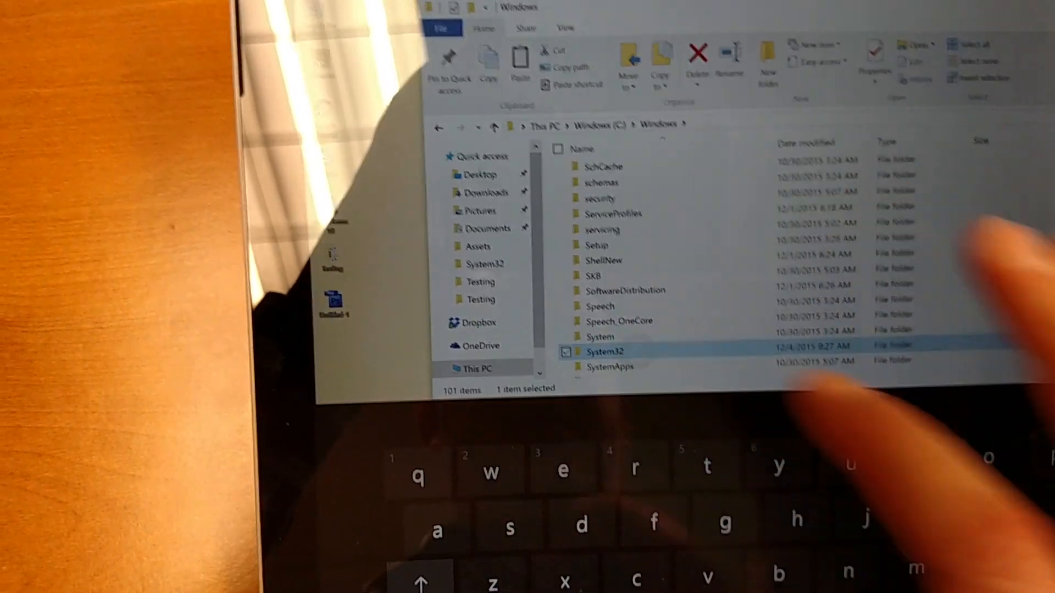
double_click(606, 351)
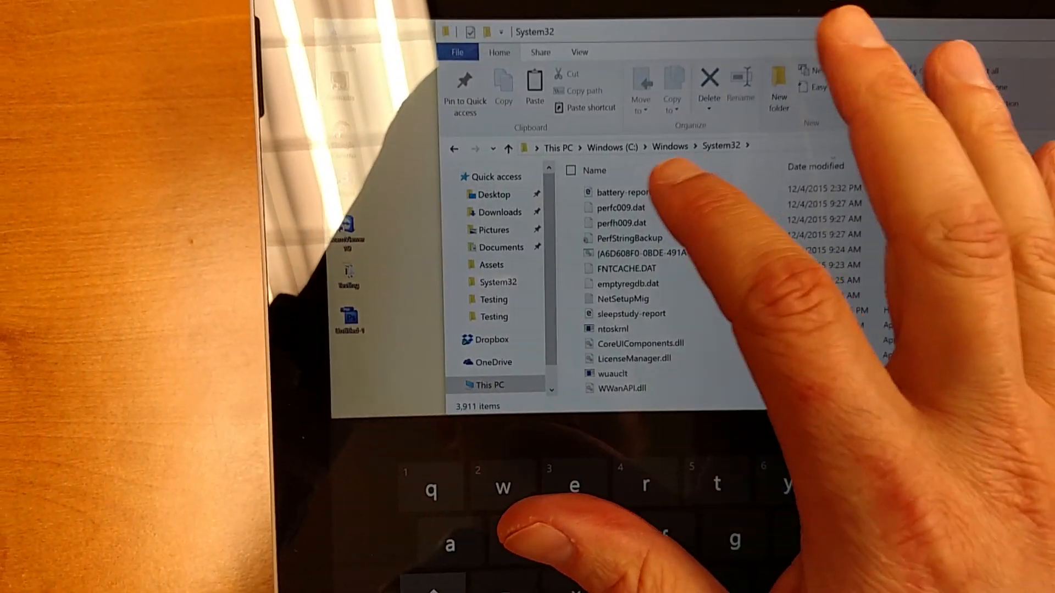
double_click(619, 193)
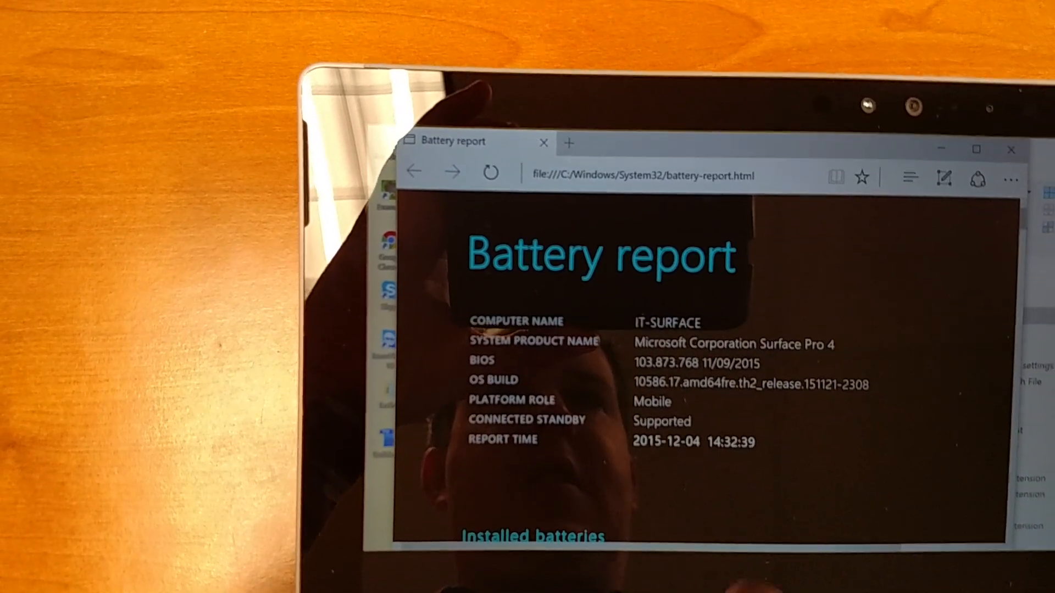
Scroll the Edge battery report down to Installed batteries and Recent usage
scroll("down", 3)
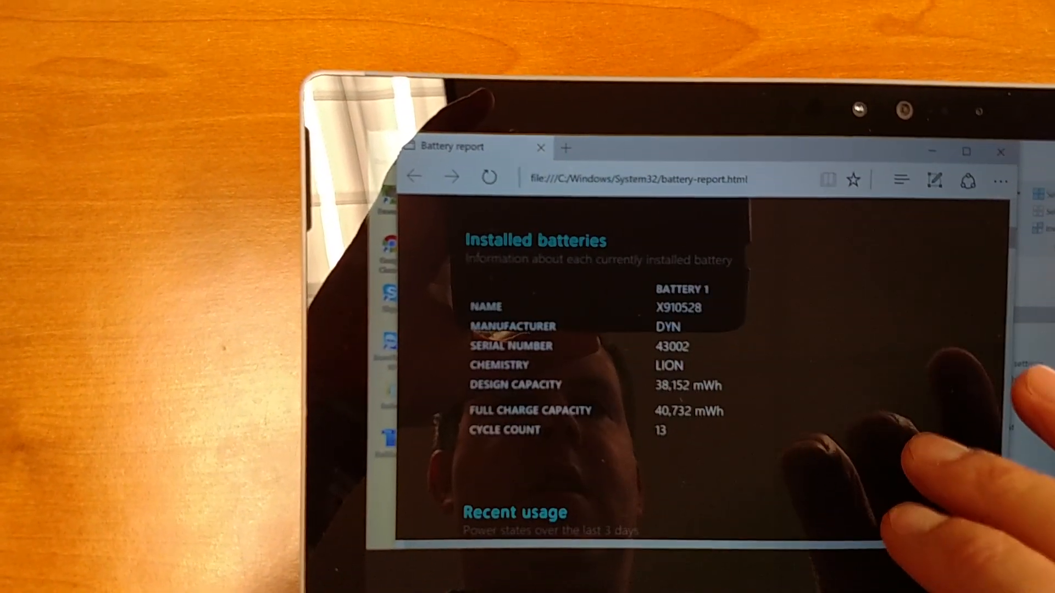
scroll("down", 3)
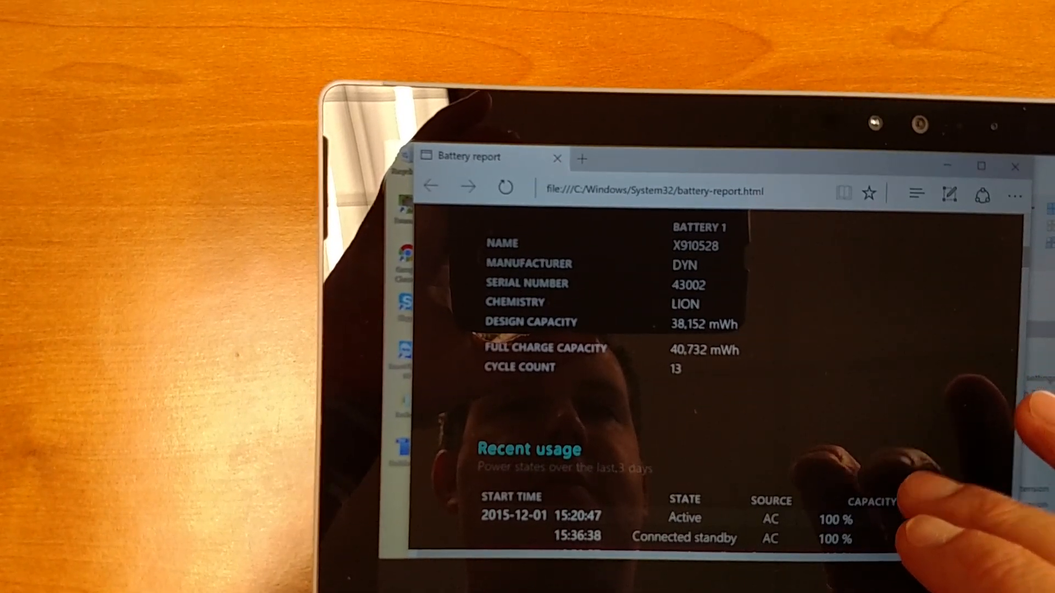
scroll("down", 3)
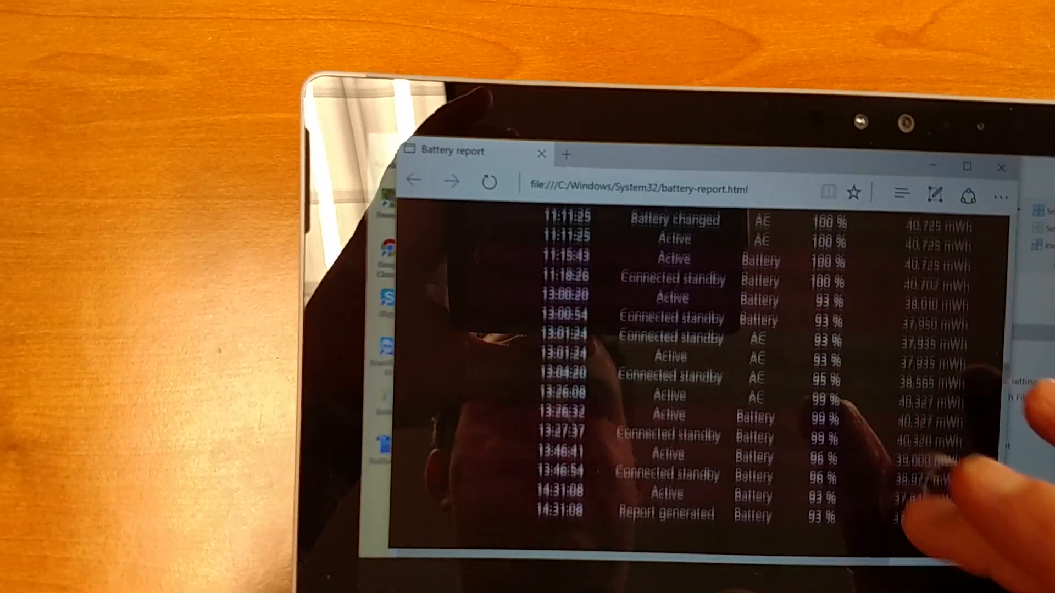
Scroll past the Recent usage log to the Battery usage drain chart
scroll("down", 3)
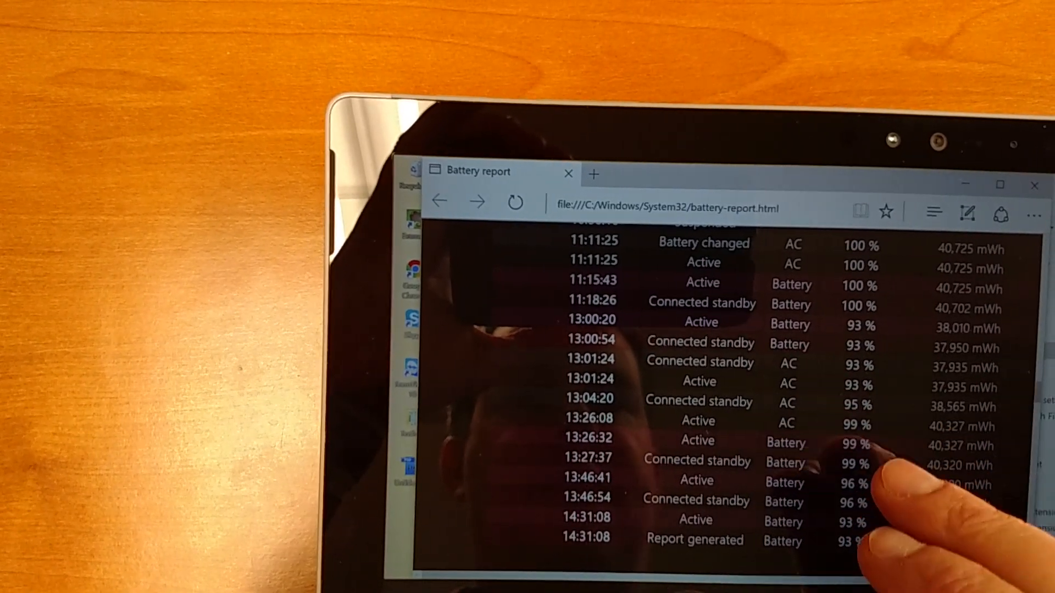
scroll("down", 3)
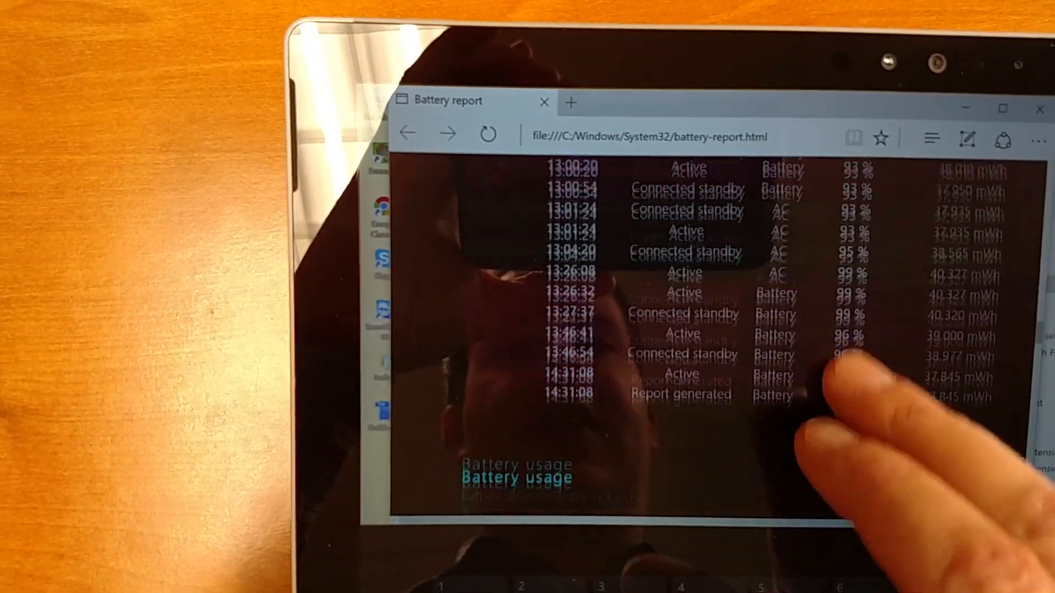
scroll("down", 3)
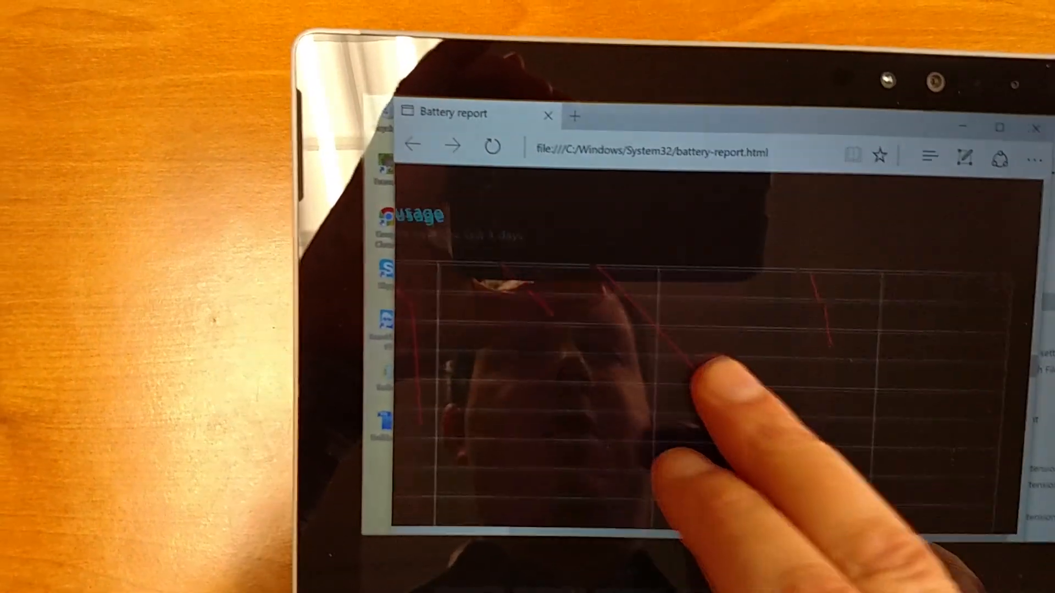